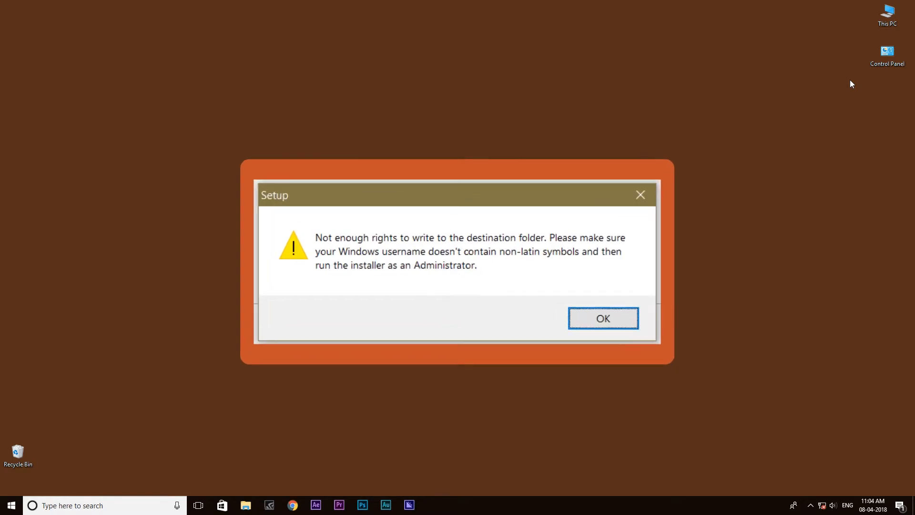
- Dismiss the setup error about insufficient folder write rights with OK
{"action": "left_click", "coordinate": [603, 318]}
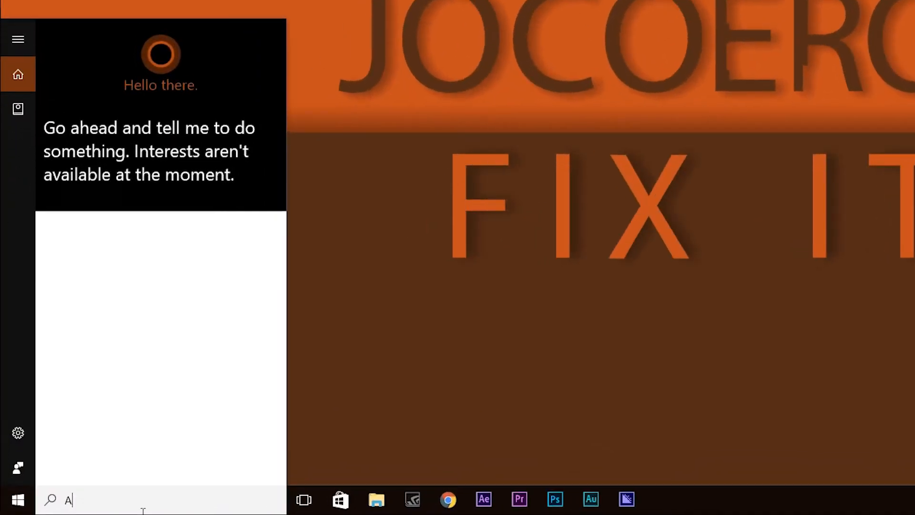
- Search 'Acc' and go to the 'Add, edit, or remove other people' settings
{"action": "type", "text": "A"}
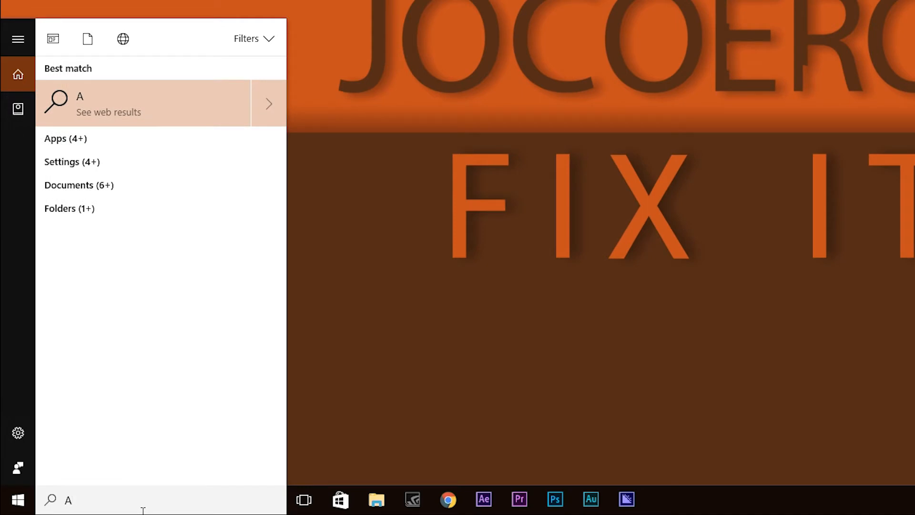
{"action": "type", "text": "cc"}
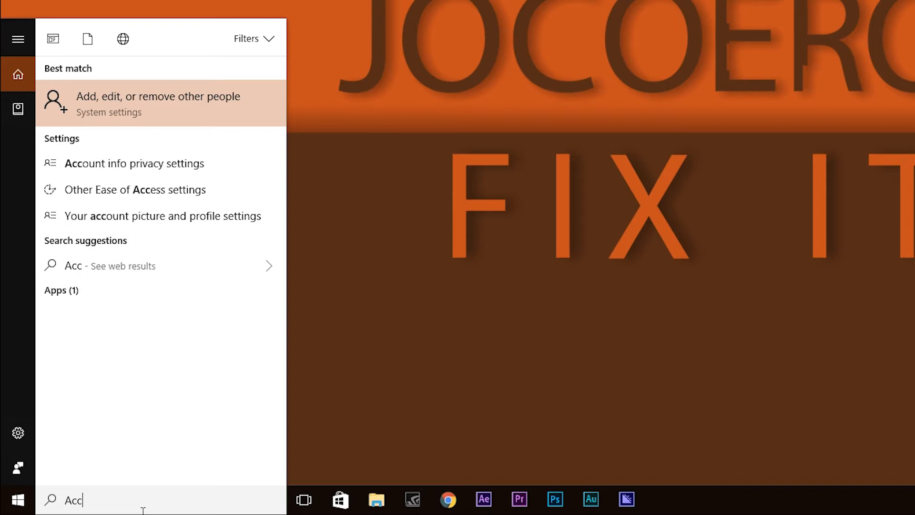
{"action": "mouse_move", "coordinate": [87, 140]}
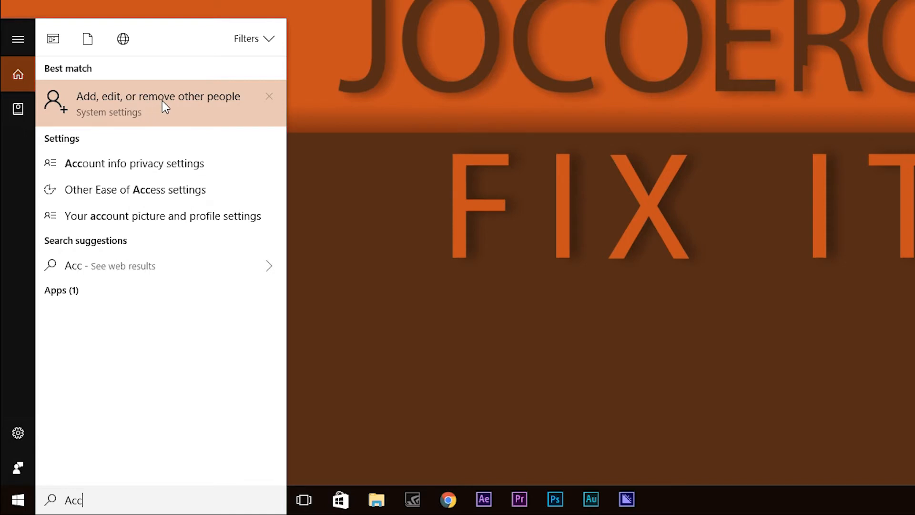
{"action": "left_click", "coordinate": [158, 102]}
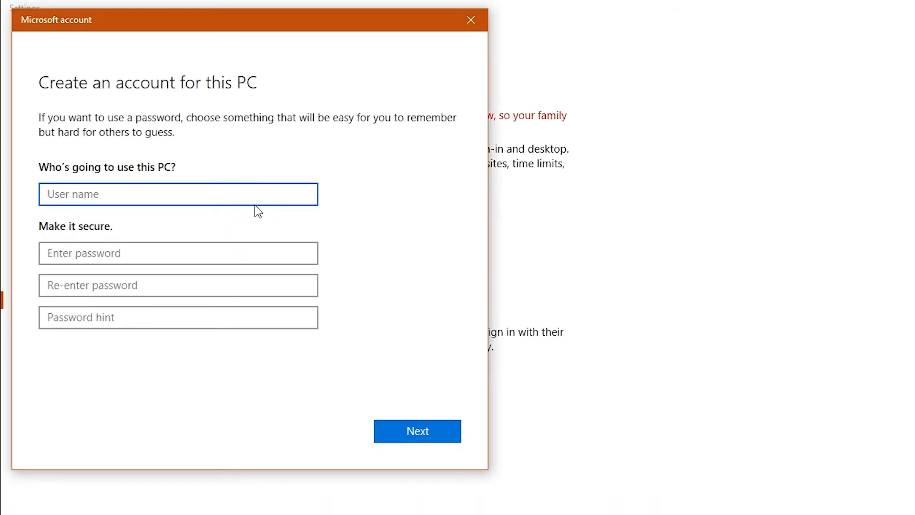
- Create a new local account named 'J', make it an Administrator, and close Settings
{"action": "type", "text": "J"}
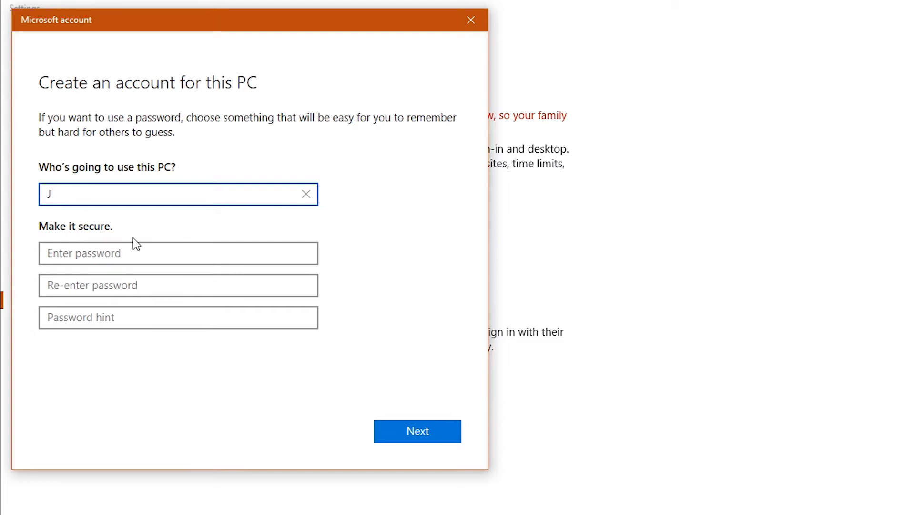
{"action": "left_click", "coordinate": [417, 431]}
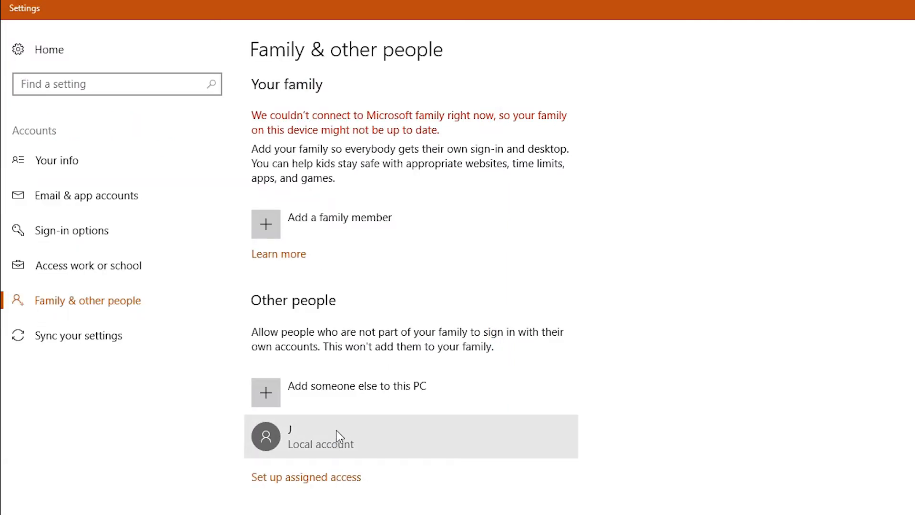
{"action": "left_click", "coordinate": [409, 435]}
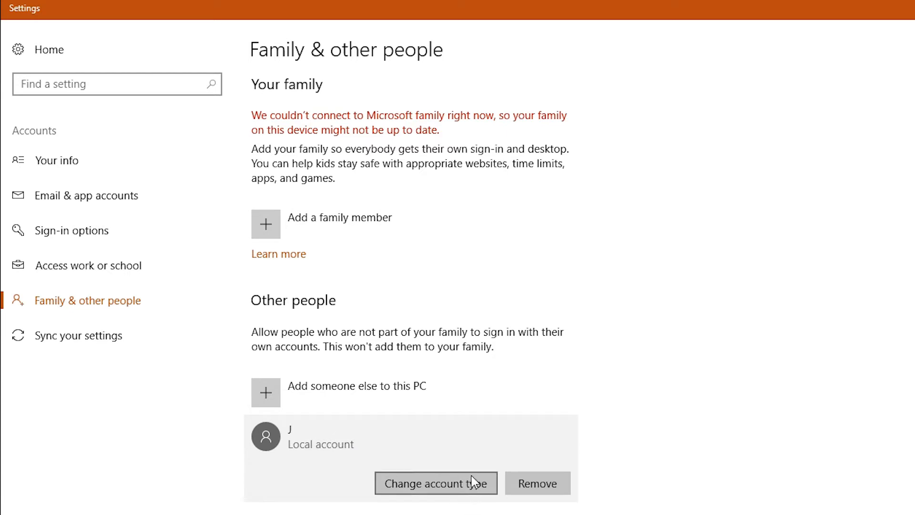
{"action": "mouse_move", "coordinate": [457, 485]}
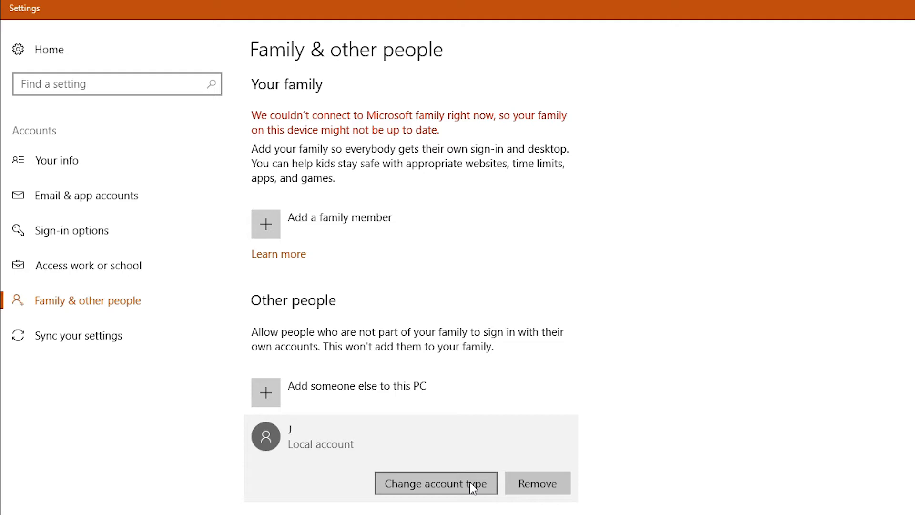
{"action": "left_click", "coordinate": [435, 482]}
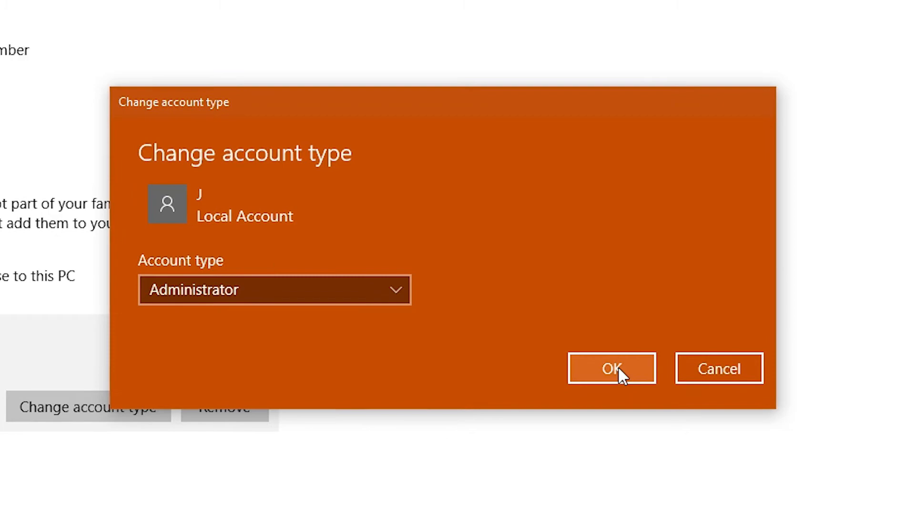
{"action": "left_click", "coordinate": [611, 368]}
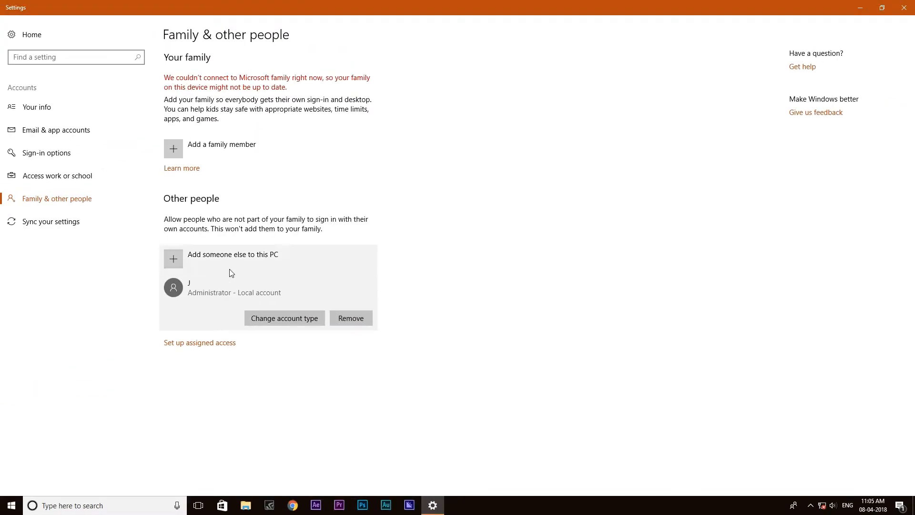
{"action": "left_click", "coordinate": [908, 7]}
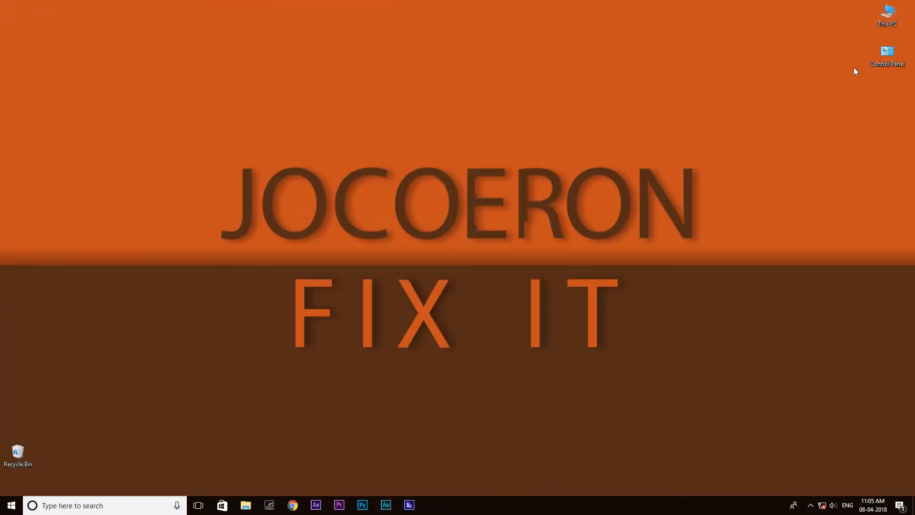
- Switch the Windows session to the new administrator account from the Start menu
{"action": "left_click", "coordinate": [10, 505]}
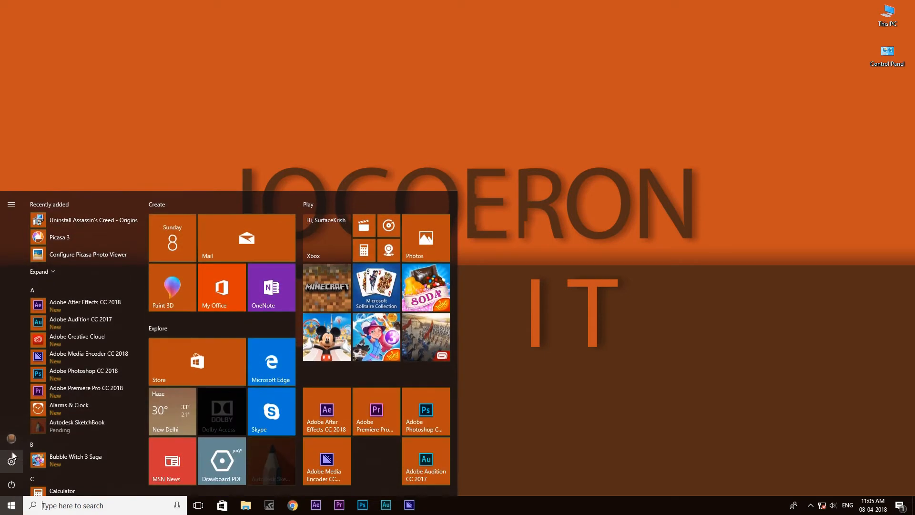
{"action": "left_click", "coordinate": [11, 438]}
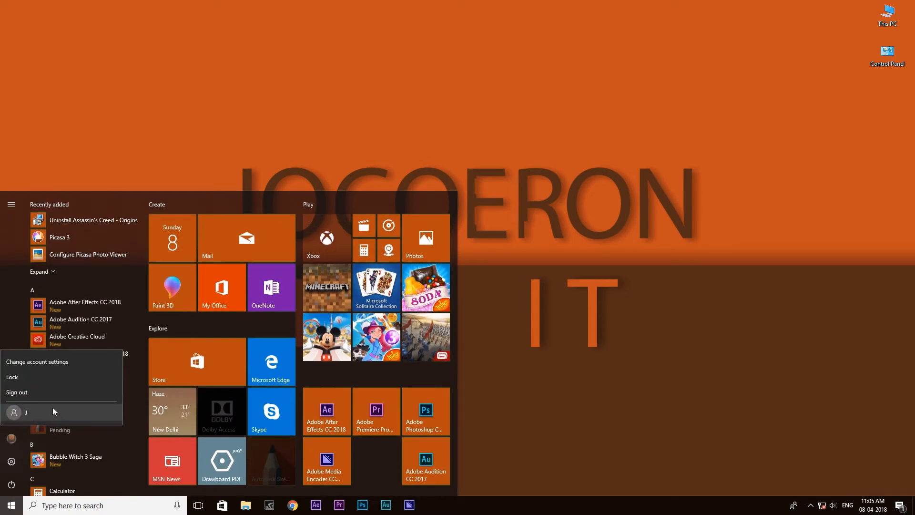
{"action": "mouse_move", "coordinate": [48, 413]}
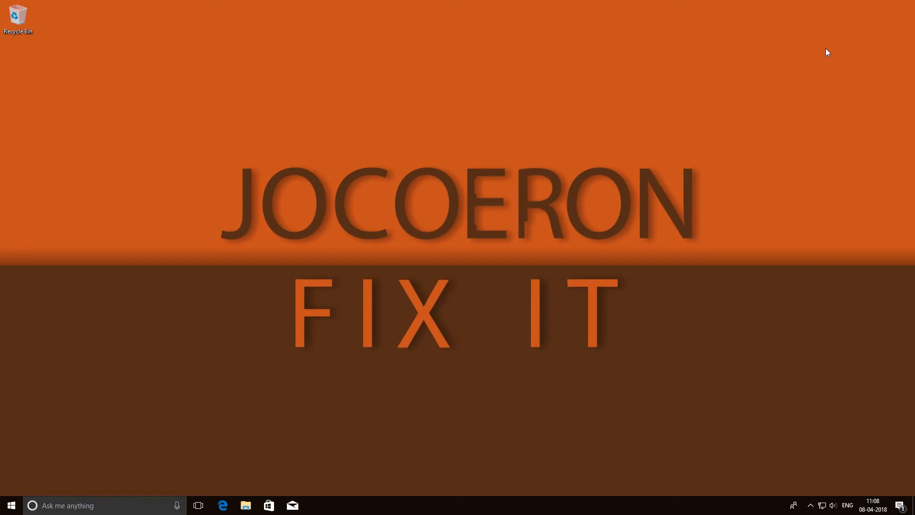
- Browse This PC to the Assassins Creed folder on Local Disk (E:) and launch setup-multi2
{"action": "left_click", "coordinate": [11, 506]}
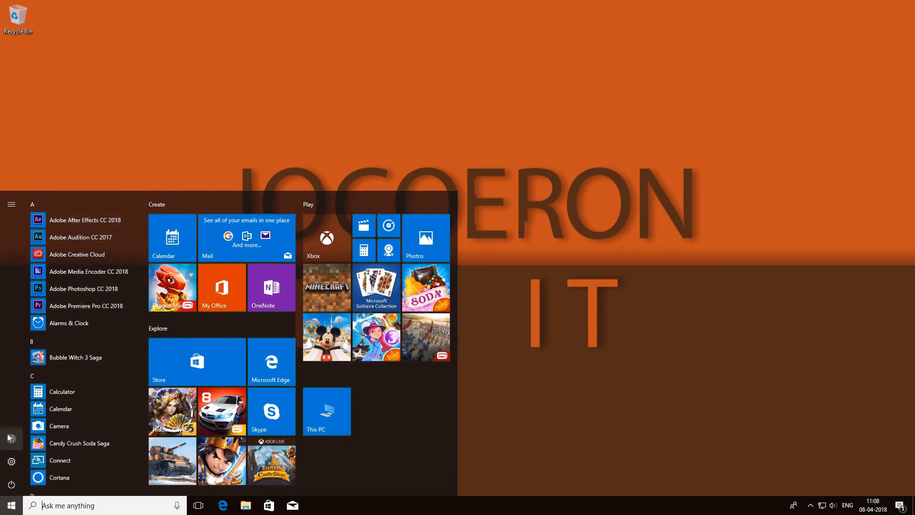
{"action": "left_click", "coordinate": [10, 438]}
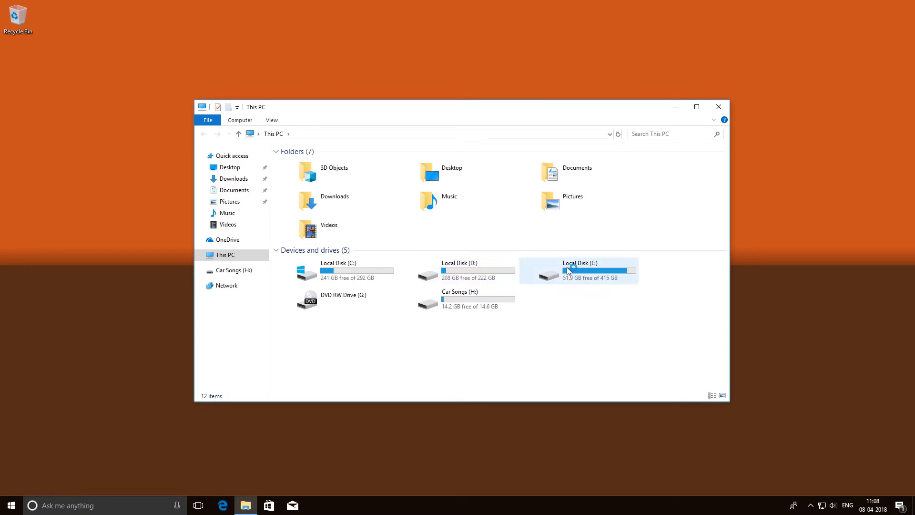
{"action": "double_click", "coordinate": [580, 270]}
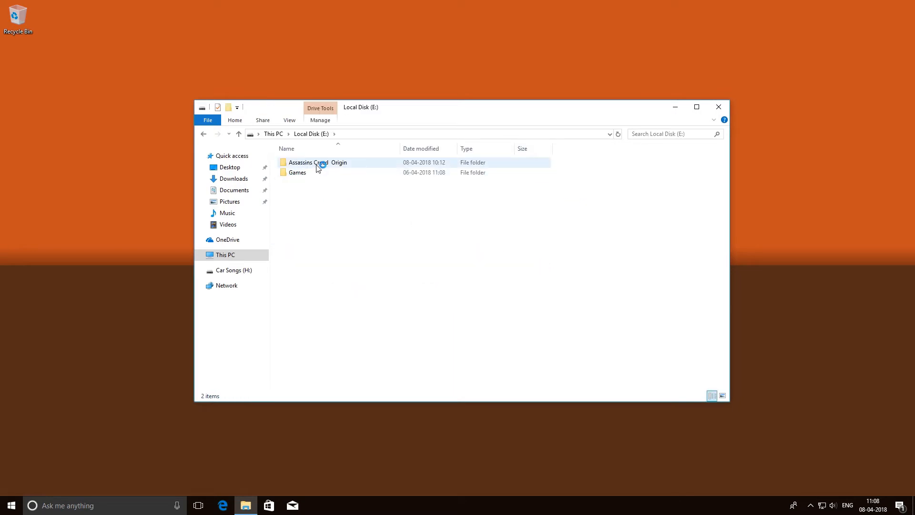
{"action": "double_click", "coordinate": [308, 162]}
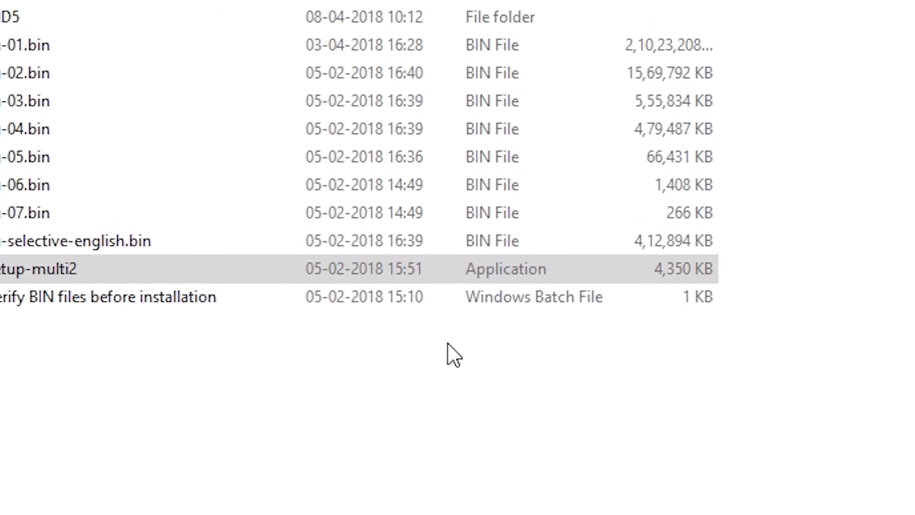
{"action": "double_click", "coordinate": [38, 267]}
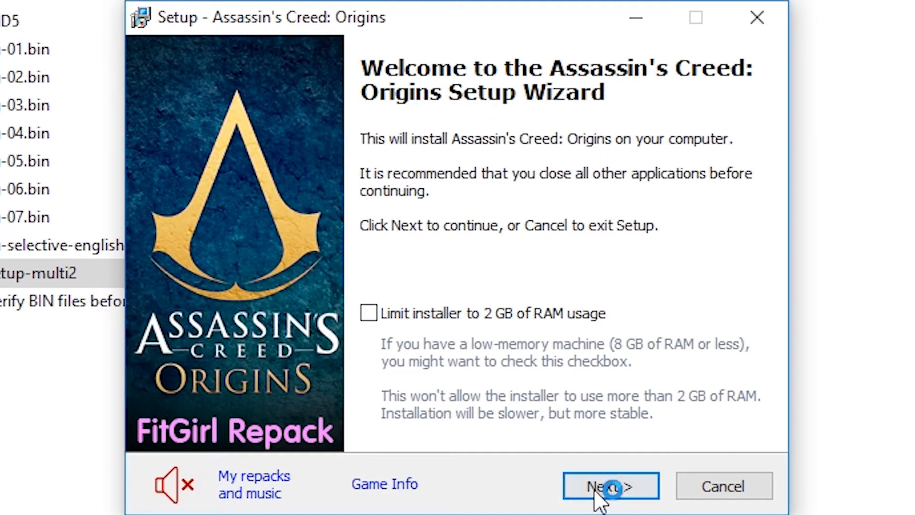
- Run the setup with default destination and components and dismiss the ISDone.dll corrupt-archive error
{"action": "left_click", "coordinate": [610, 485]}
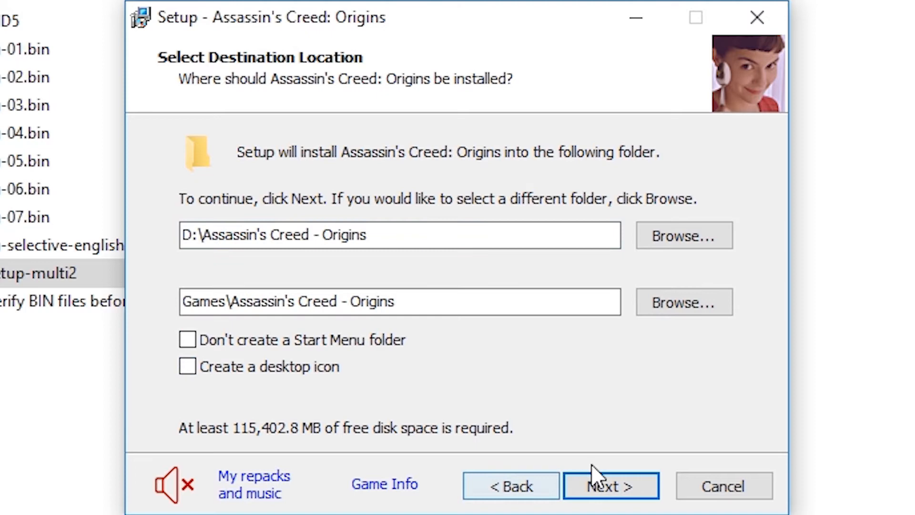
{"action": "left_click", "coordinate": [610, 485]}
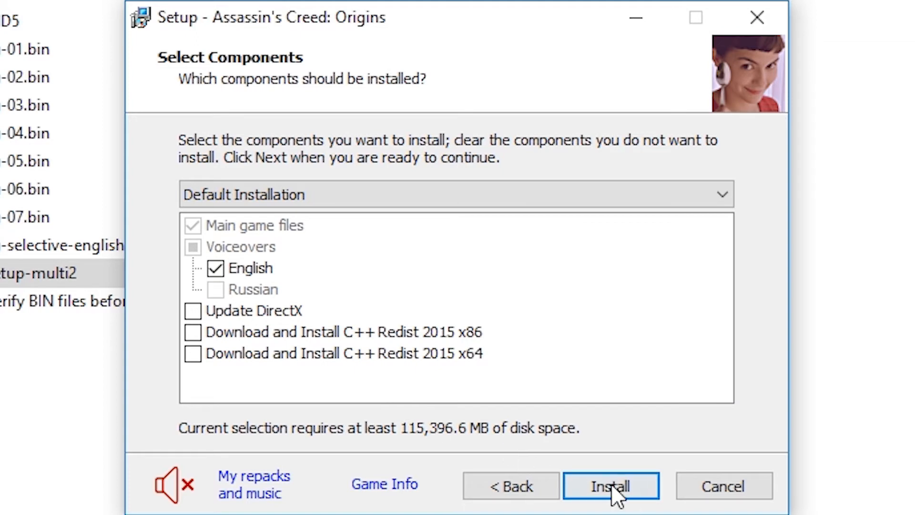
{"action": "left_click", "coordinate": [610, 485]}
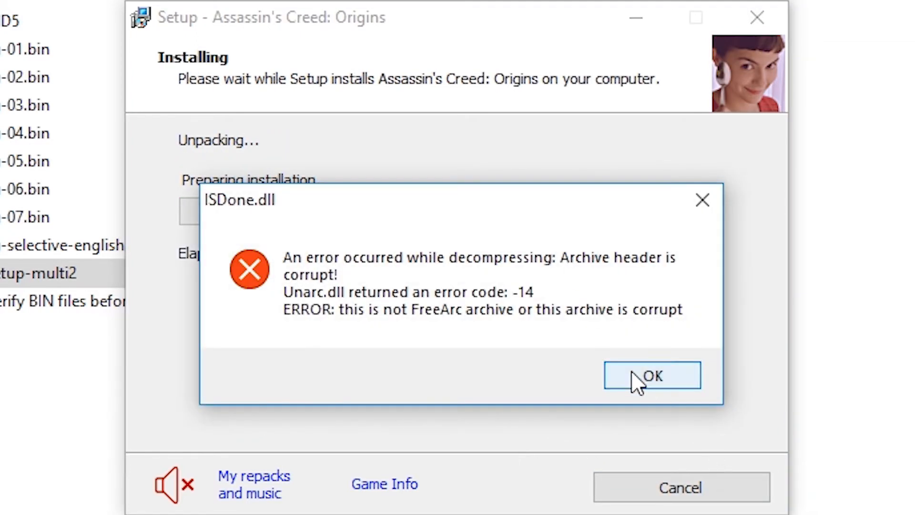
{"action": "left_click", "coordinate": [652, 374]}
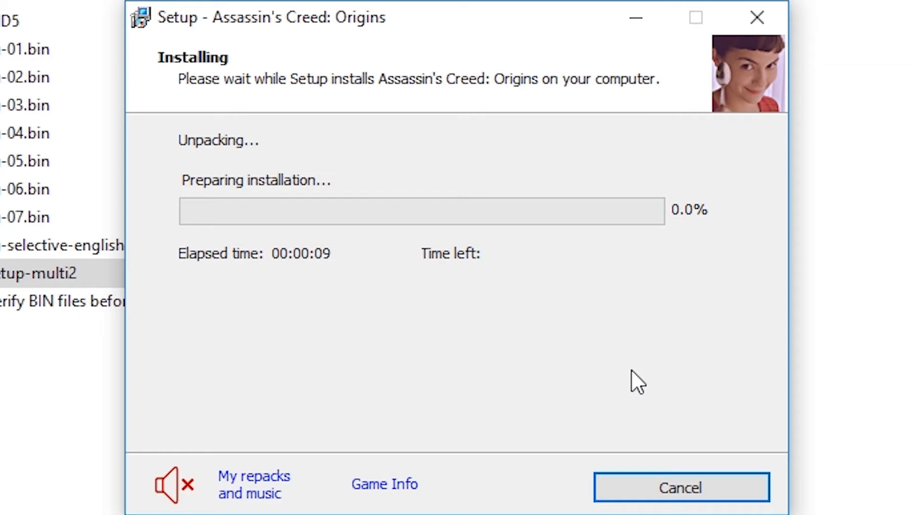
{"action": "mouse_move", "coordinate": [692, 326]}
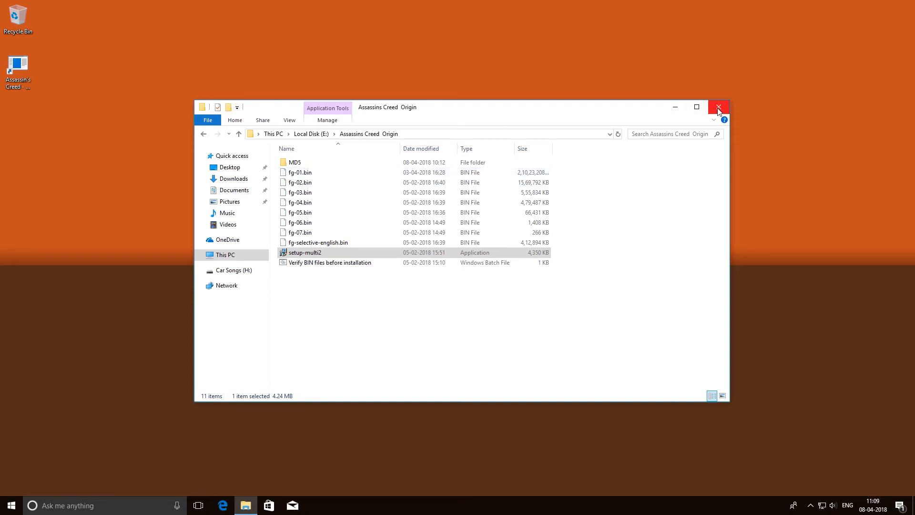
- Close the setup folder window and sign out to return to the main account
{"action": "left_click", "coordinate": [10, 505]}
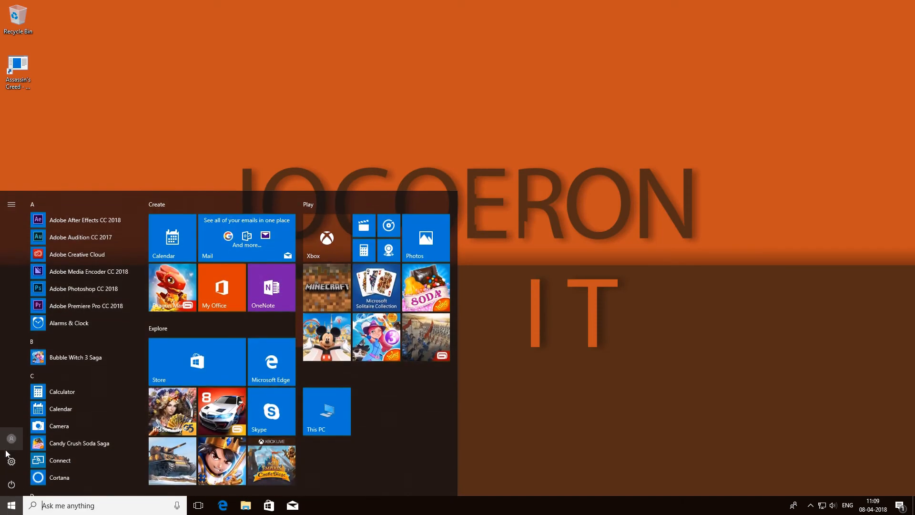
{"action": "left_click", "coordinate": [11, 438]}
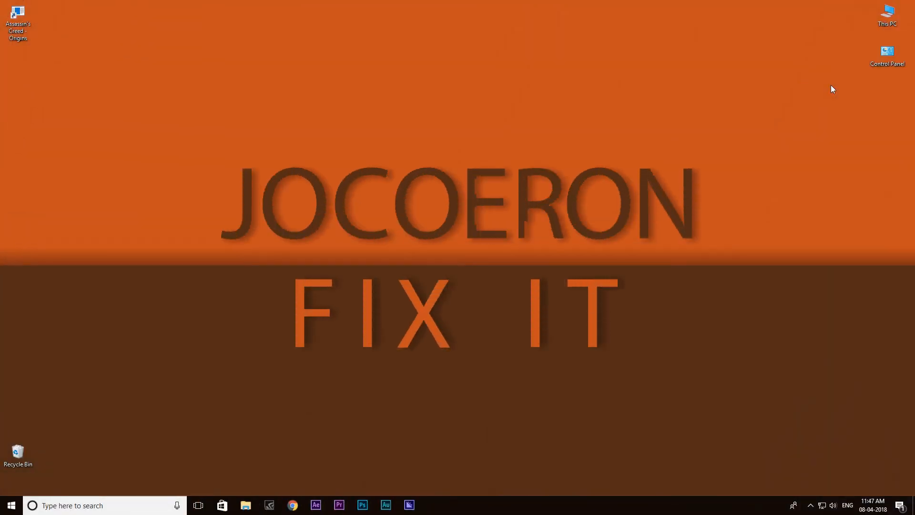
{"action": "mouse_move", "coordinate": [828, 91]}
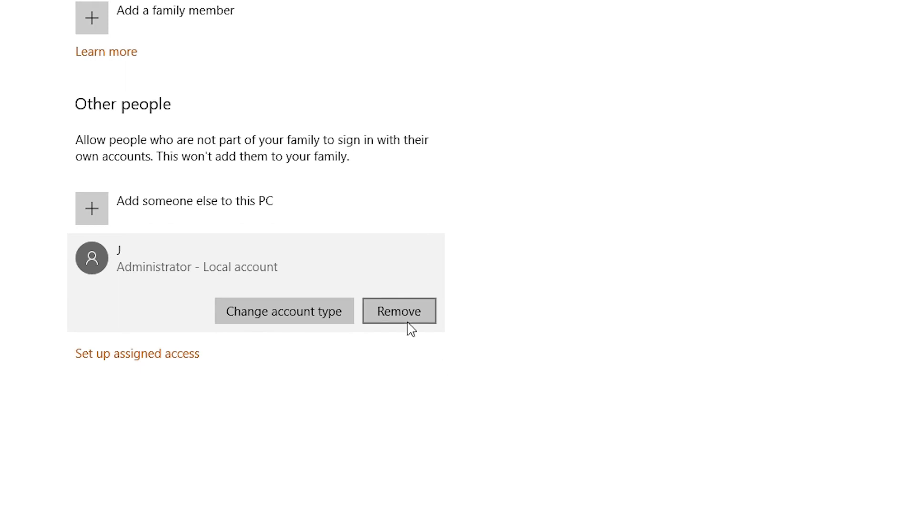
- Remove the temporary administrator account with 'Delete account and data', then close Settings
{"action": "left_click", "coordinate": [399, 311]}
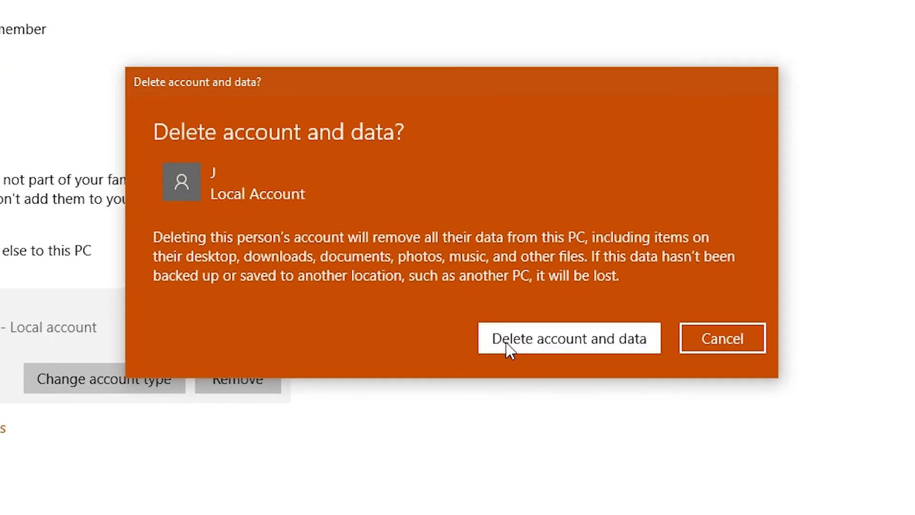
{"action": "left_click", "coordinate": [568, 338]}
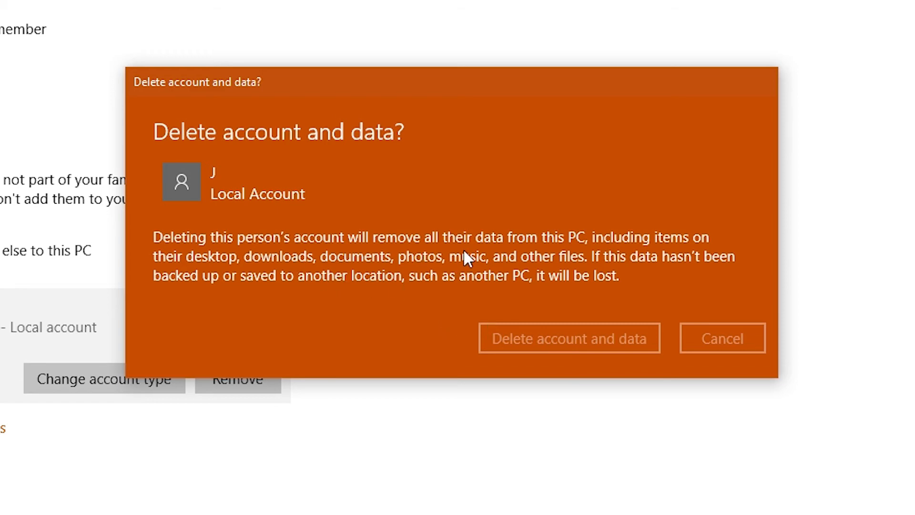
{"action": "left_click", "coordinate": [568, 338]}
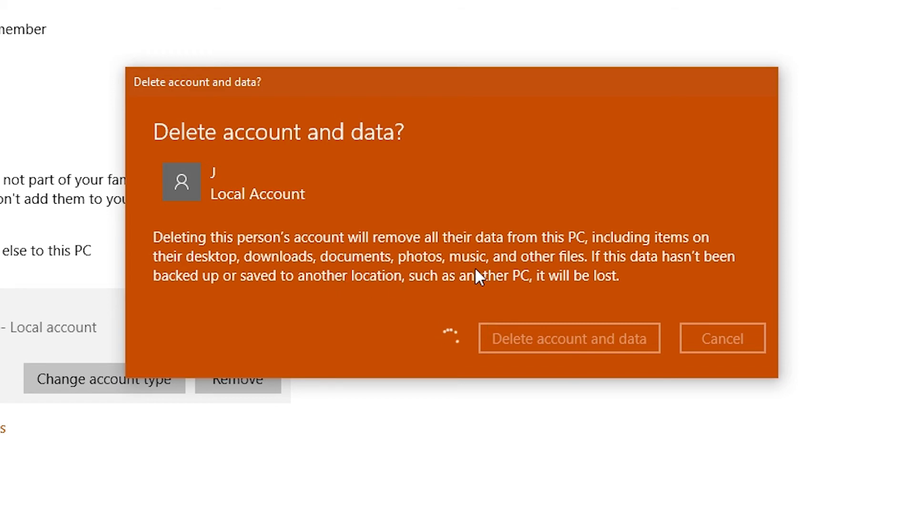
{"action": "left_click", "coordinate": [722, 338]}
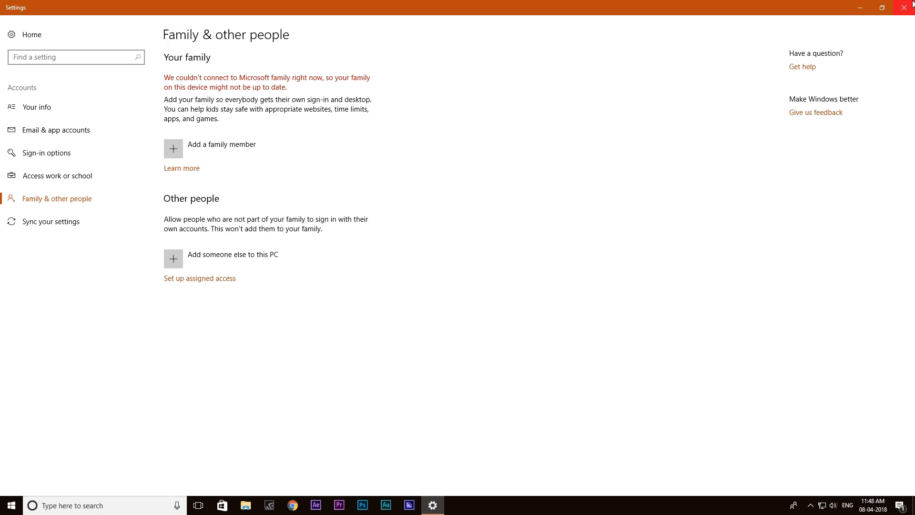
{"action": "left_click", "coordinate": [908, 7]}
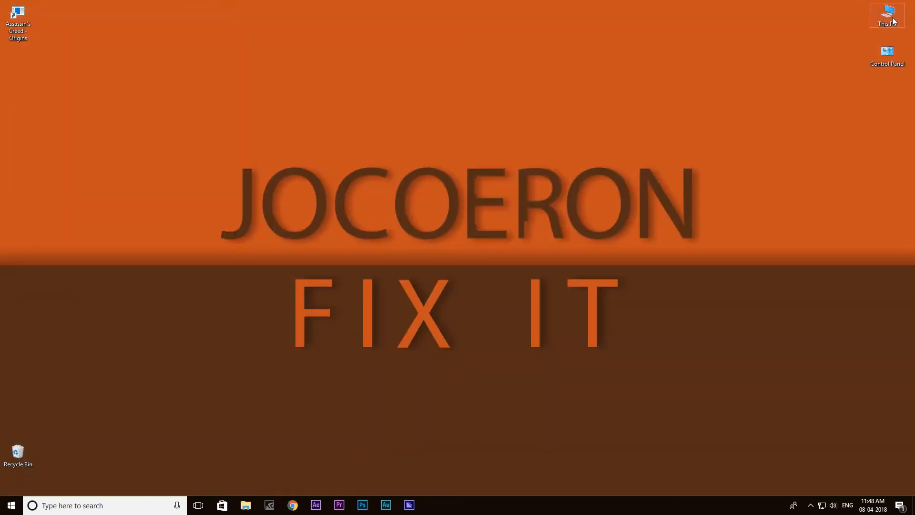
{"action": "mouse_move", "coordinate": [886, 15]}
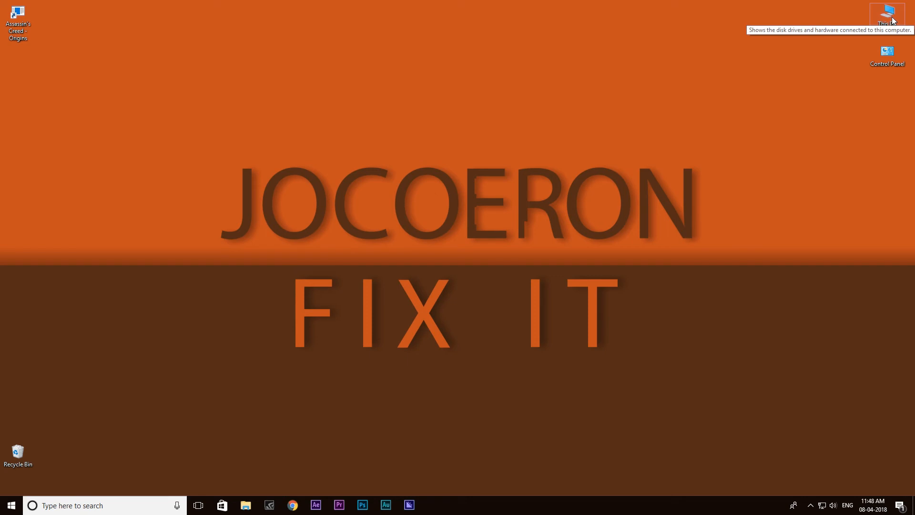
- Browse Local Disk (E:) > Games > Assassin's Creed - Origins and select the ACOrigins application
{"action": "double_click", "coordinate": [886, 15]}
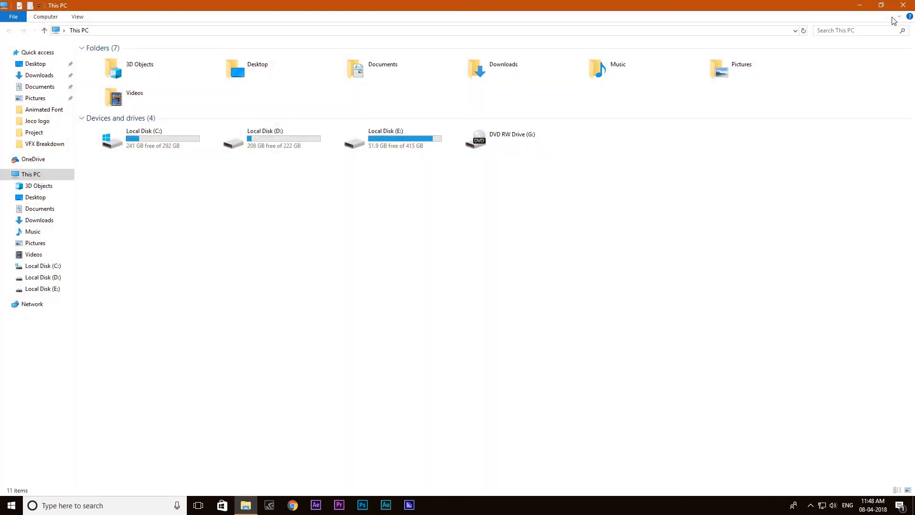
{"action": "left_click", "coordinate": [385, 138]}
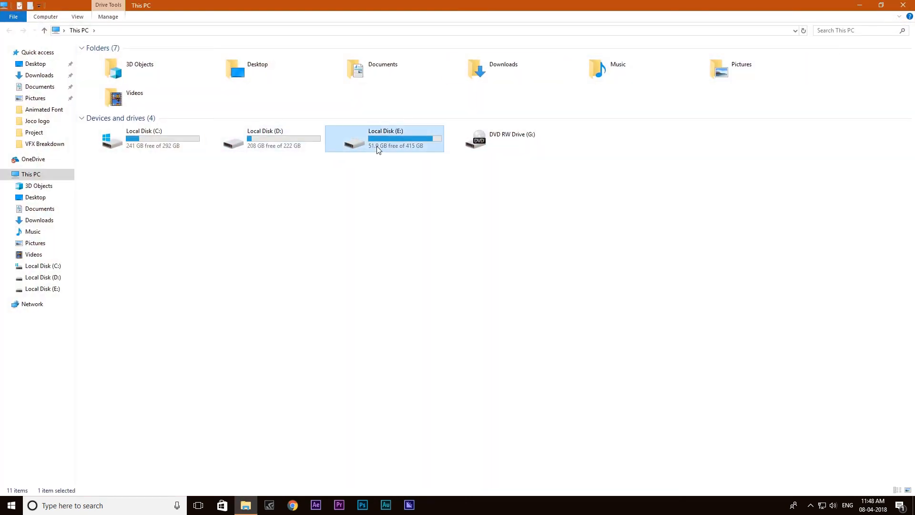
{"action": "double_click", "coordinate": [385, 140]}
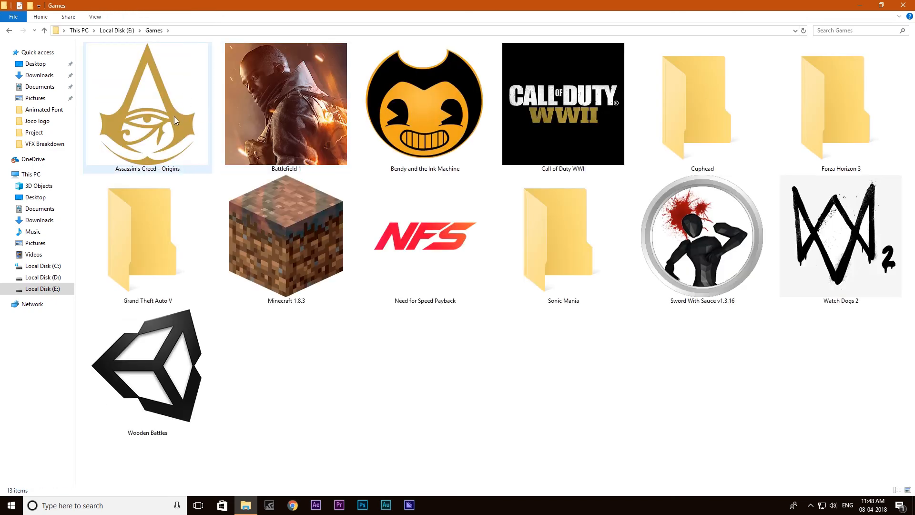
{"action": "double_click", "coordinate": [147, 103]}
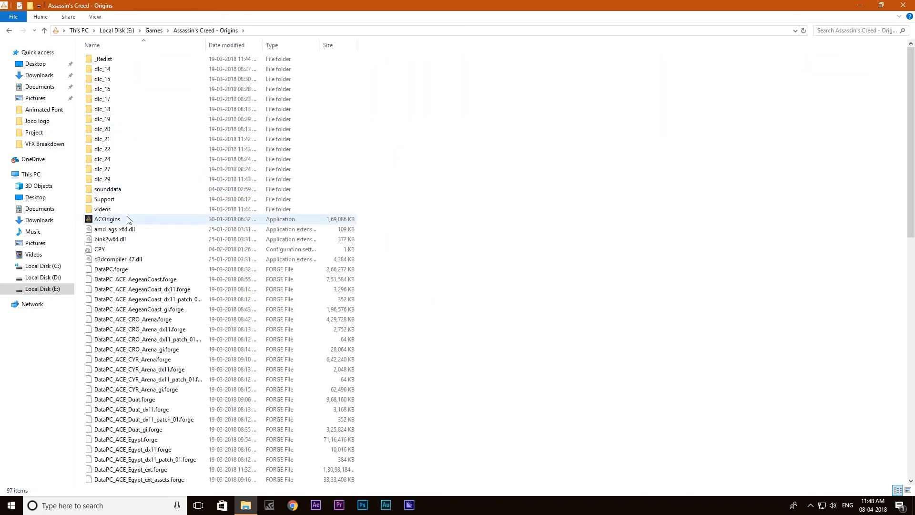
{"action": "mouse_move", "coordinate": [107, 219]}
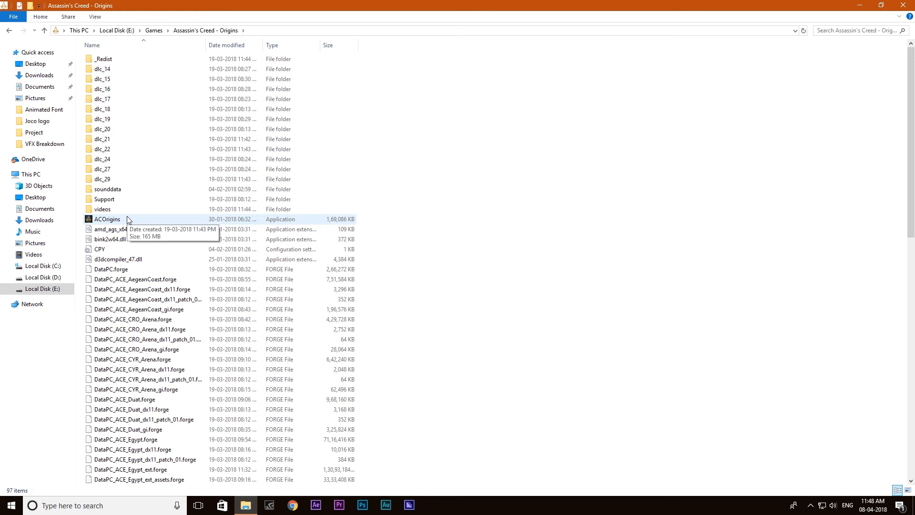
{"action": "left_click", "coordinate": [108, 220]}
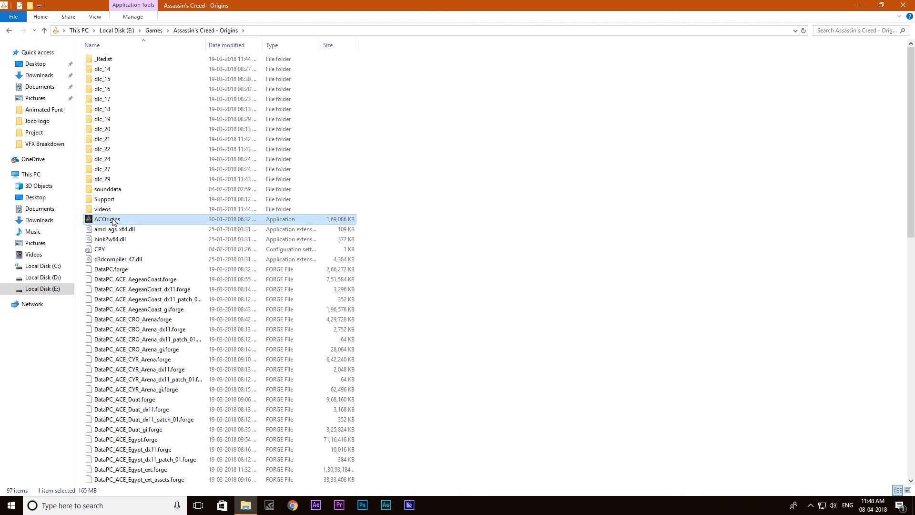
- In ACOrigins Properties Compatibility, enable 'Run this program as an administrator' for all users and confirm
{"action": "right_click", "coordinate": [108, 220]}
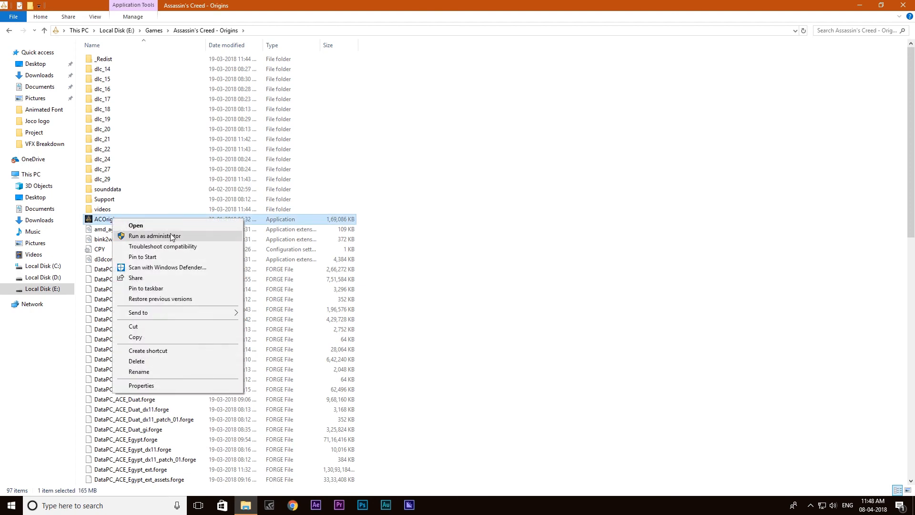
{"action": "left_click", "coordinate": [141, 385]}
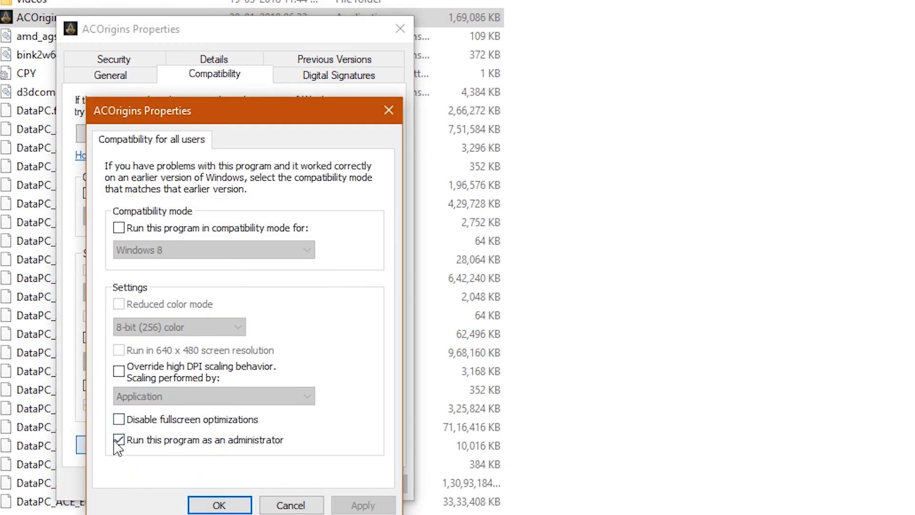
{"action": "left_click", "coordinate": [118, 440]}
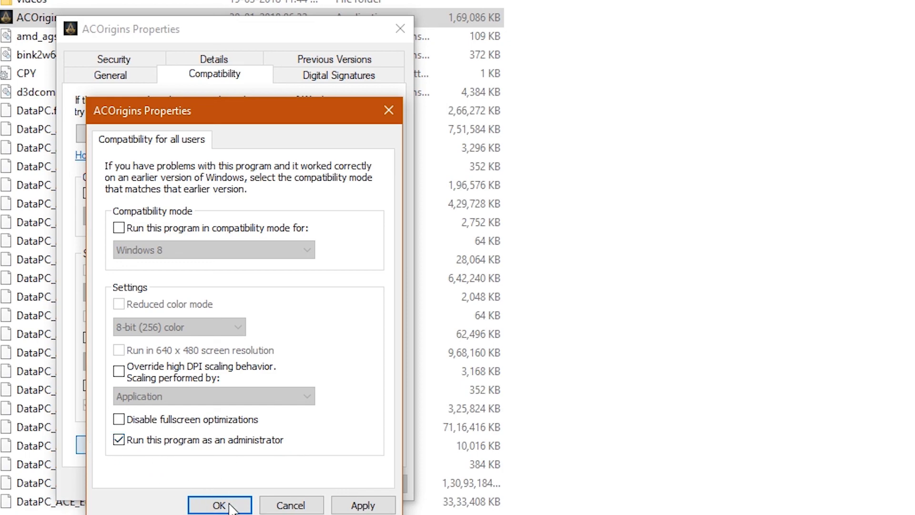
{"action": "left_click", "coordinate": [220, 505]}
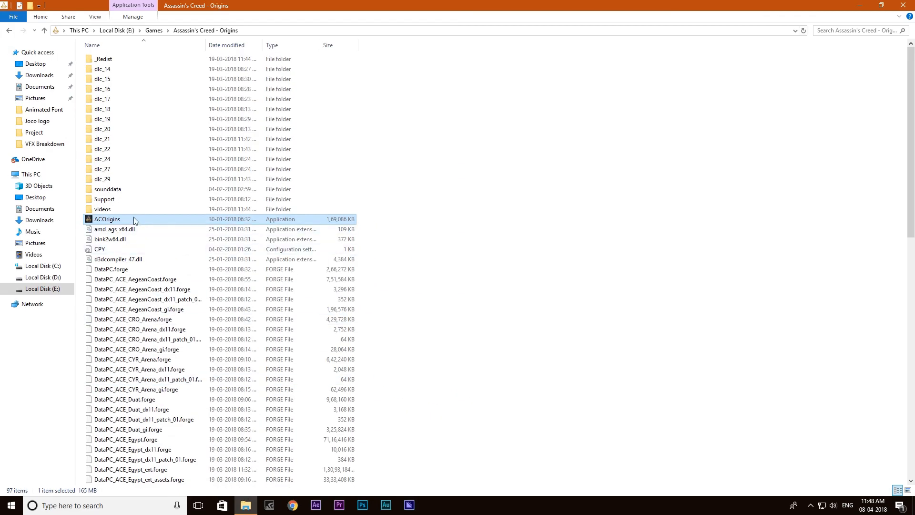
{"action": "mouse_move", "coordinate": [133, 224]}
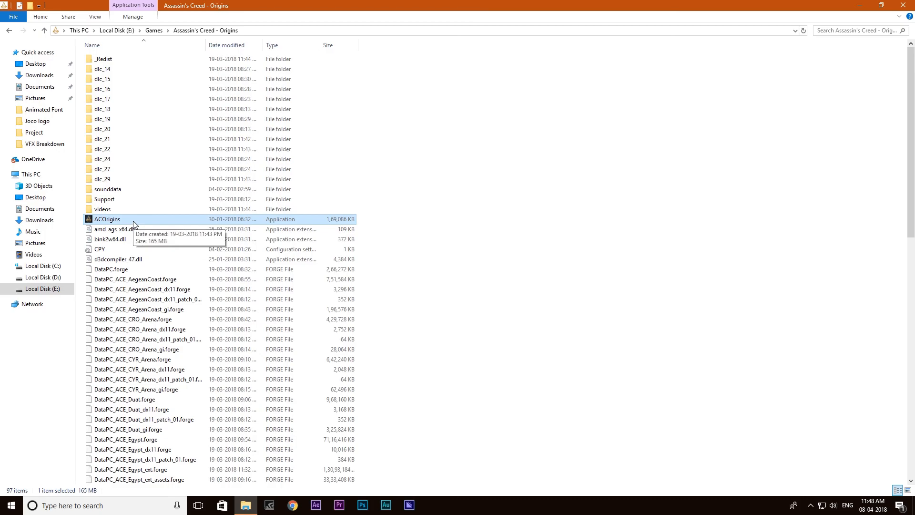